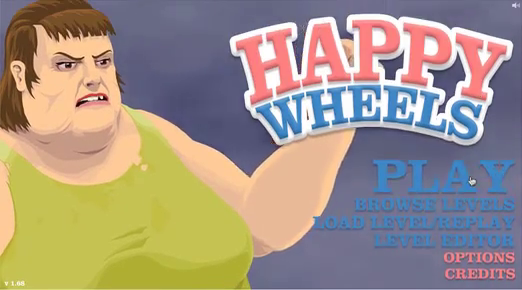
# - Go from the title screen to the User Submitted Levels list
pyautogui.click(400, 201)
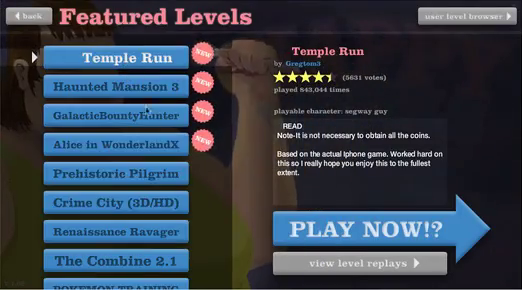
pyautogui.click(380, 223)
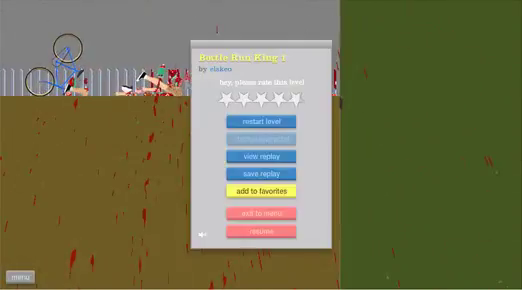
# - Exit Bottle Run King 1 back to the menu
pyautogui.click(264, 121)
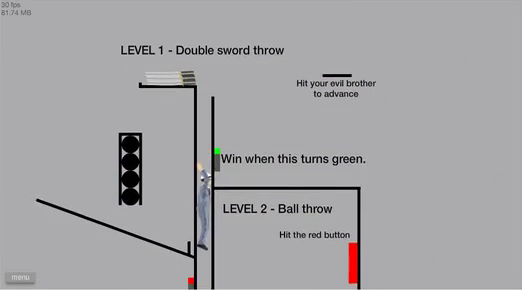
# - Scroll through the Physics 1 DEMO challenges while playing the level
pyautogui.scroll(-3)
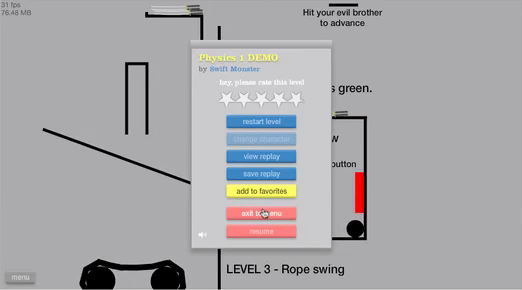
# - Quit Physics 1 DEMO, scroll the level list, and expand the THROW THE KIDS!!! entry
pyautogui.click(264, 213)
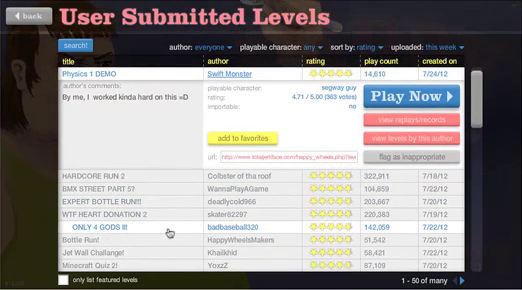
pyautogui.scroll(-3)
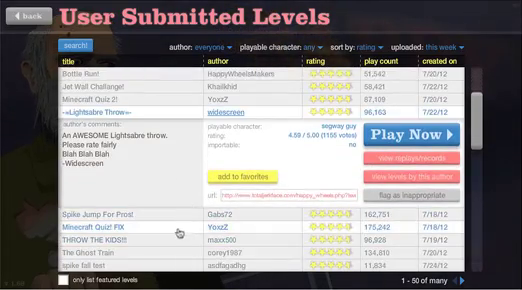
pyautogui.click(450, 140)
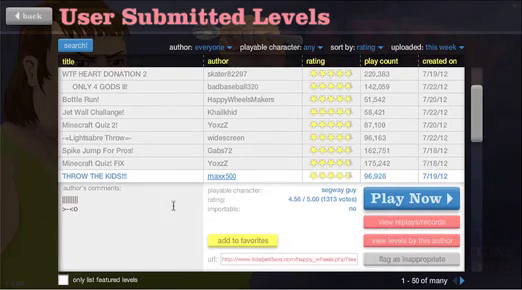
# - Scroll down the User Submitted Levels list toward BMX 3-D PART 1
pyautogui.scroll(-3)
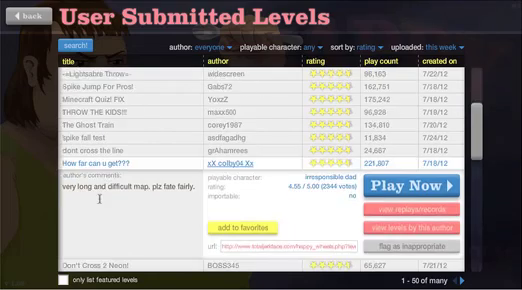
pyautogui.scroll(-3)
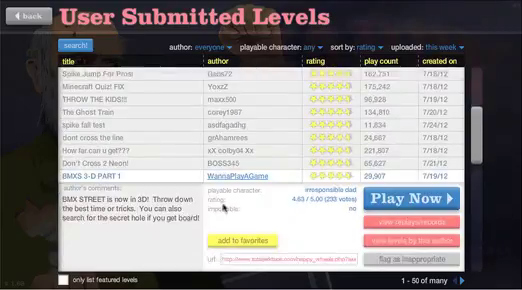
# - Find Autobot Jazz in the list and resume playing it from the pause menu
pyautogui.scroll(-3)
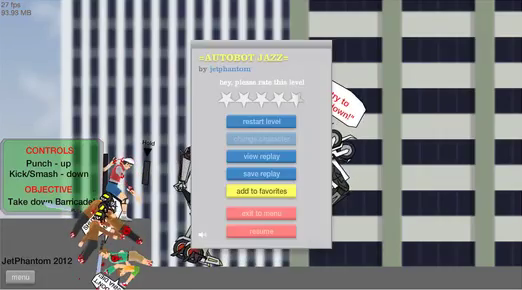
pyautogui.click(267, 232)
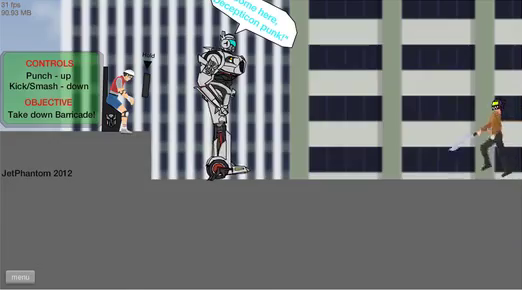